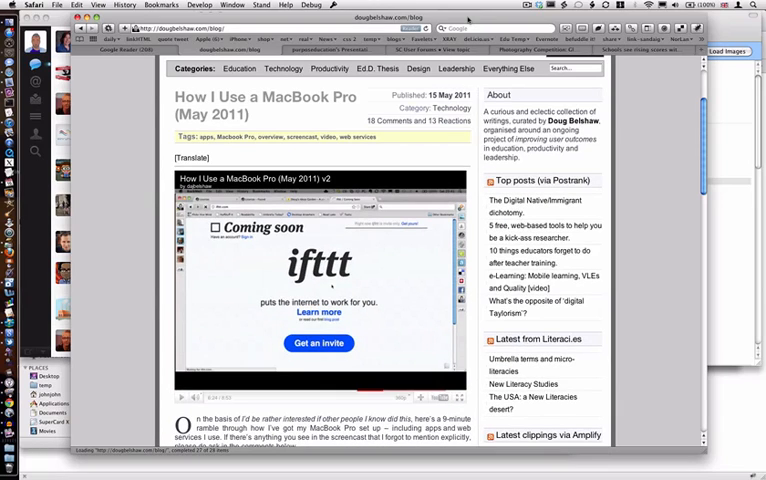
- Show all windows and bring the blog page window back to the front
key("f9")
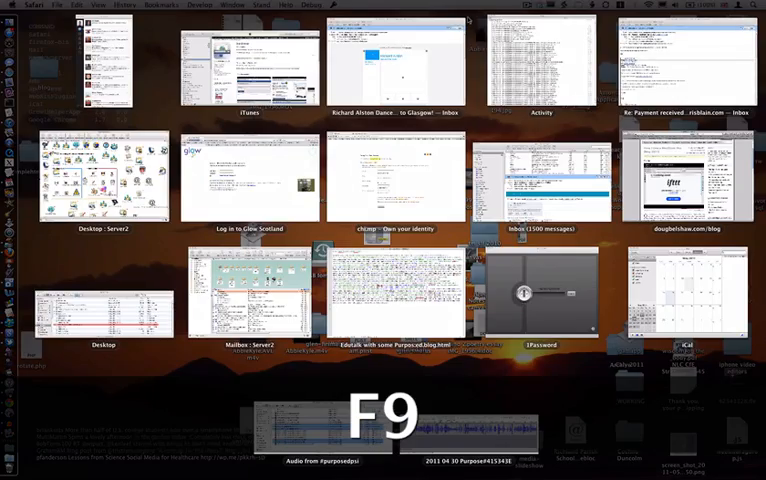
left_click(688, 177)
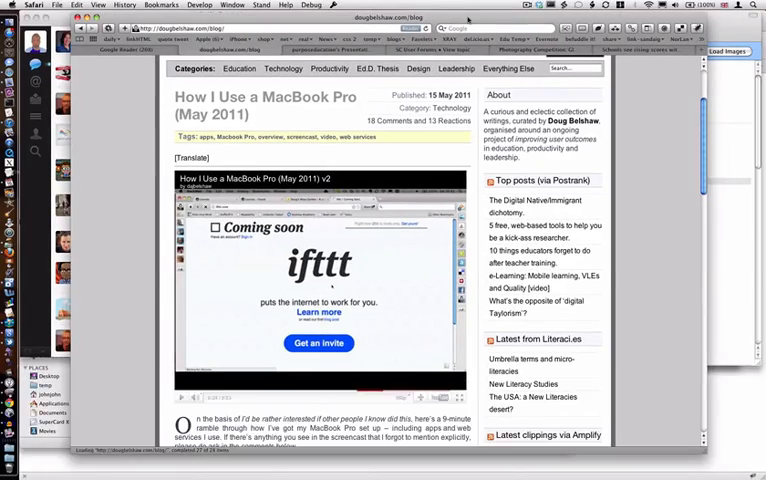
key("cmd+tab")
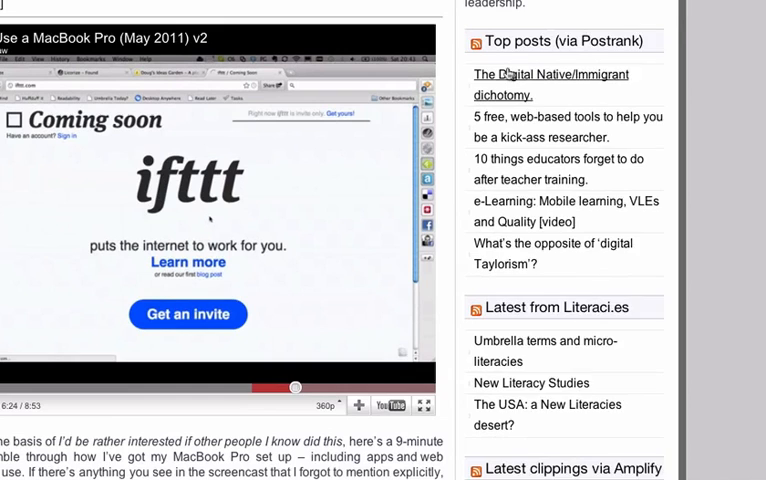
- Try Safari's toolbar add-ons, including page copying tools and password manager options
right_click(510, 74)
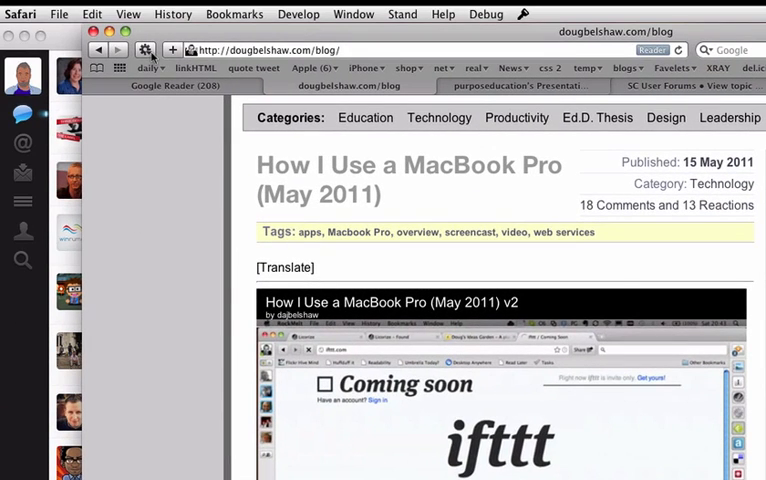
left_click(145, 50)
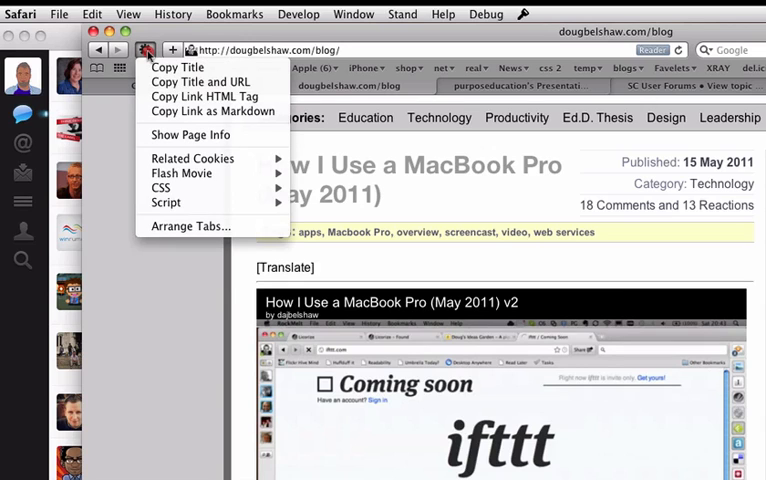
mouse_move(205, 96)
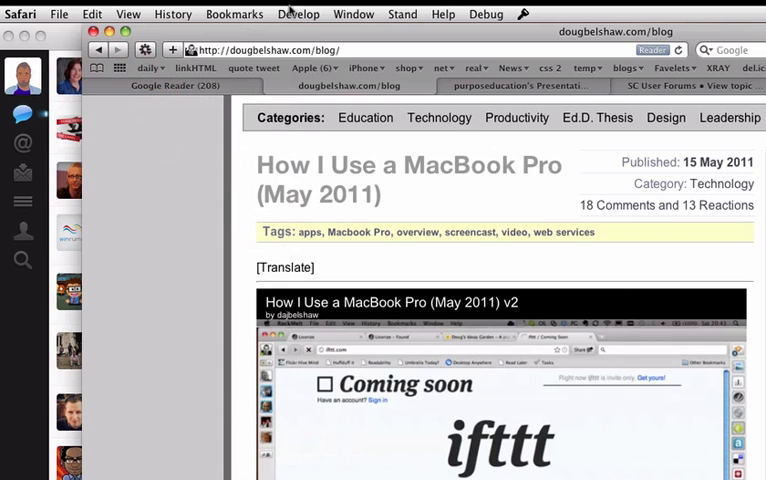
left_click(298, 13)
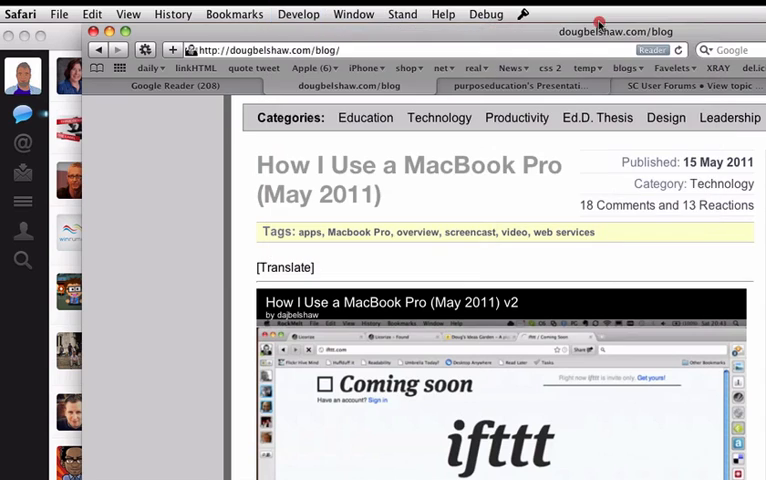
left_click(519, 14)
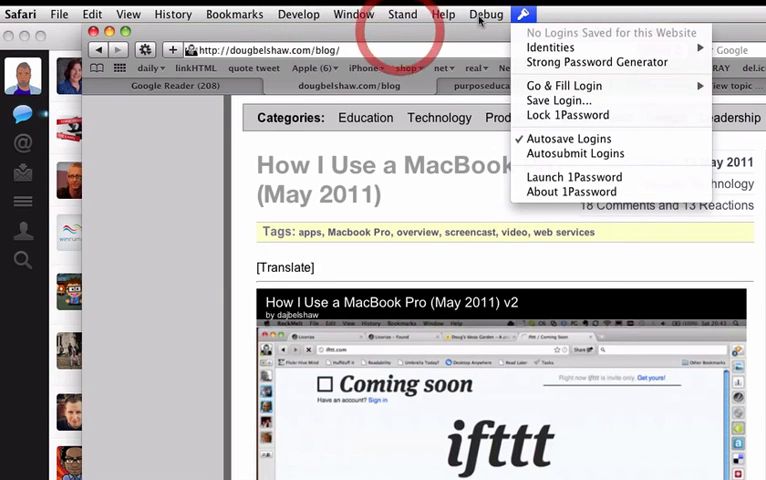
left_click(521, 14)
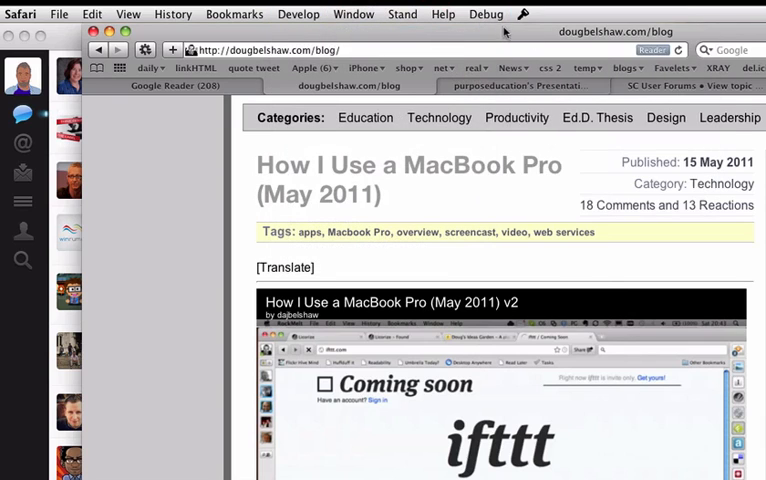
left_click(443, 14)
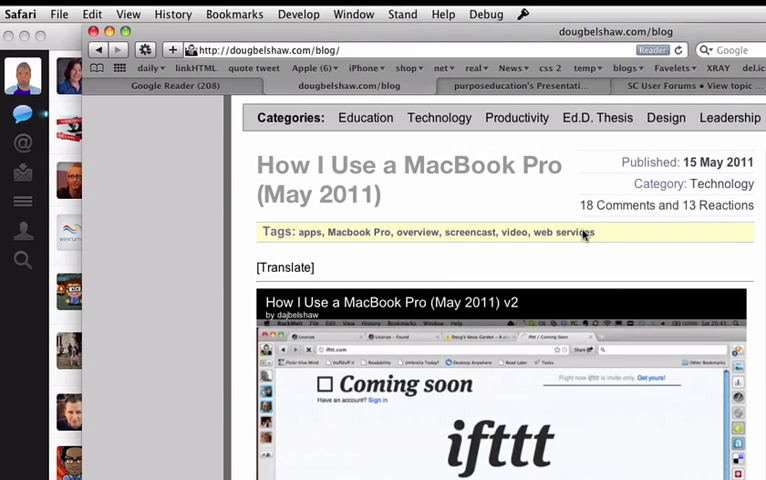
- Inspect the web services link, preview the orbitron-black font, then view the console
right_click(580, 232)
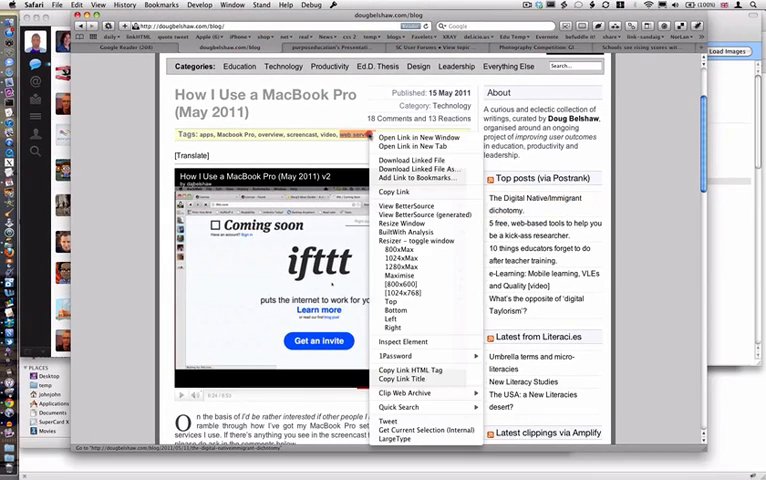
mouse_move(405, 342)
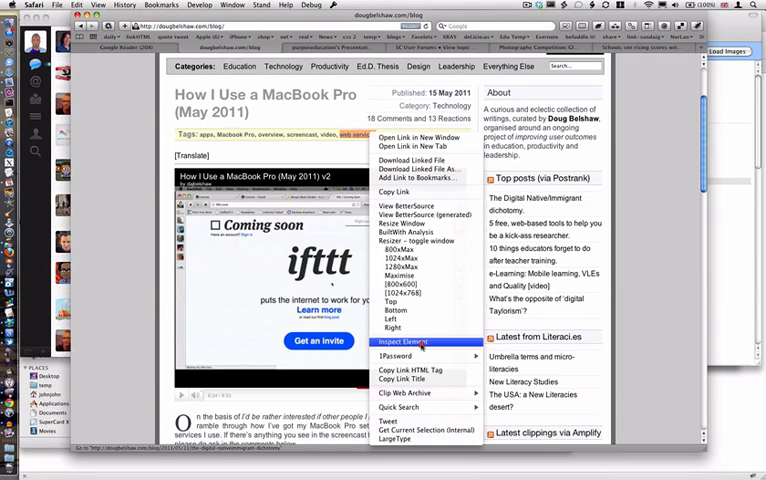
left_click(403, 342)
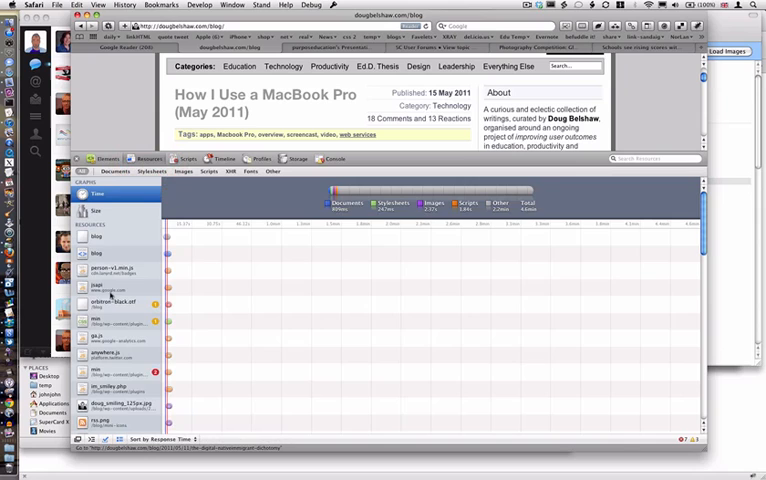
left_click(113, 301)
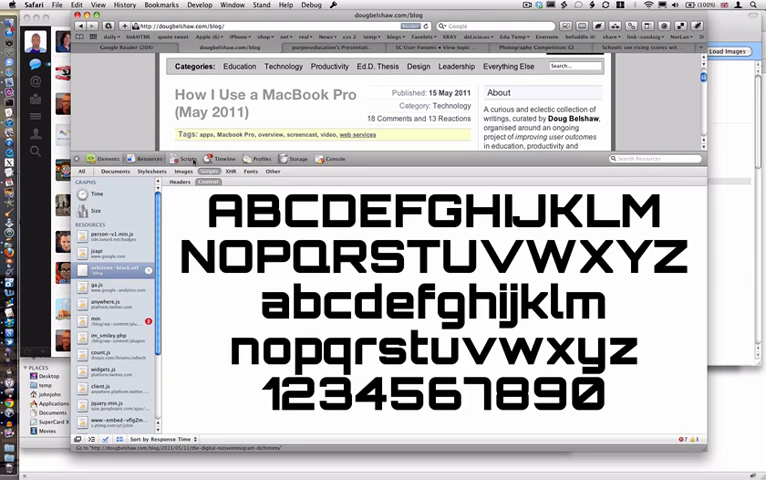
left_click(334, 158)
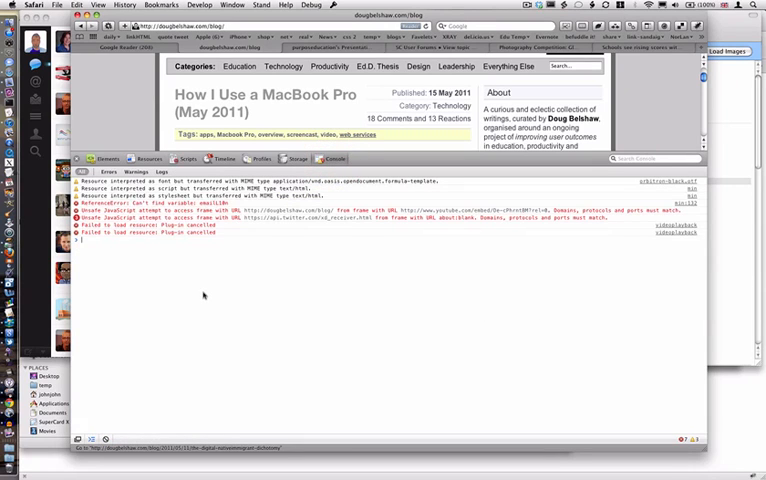
mouse_move(205, 296)
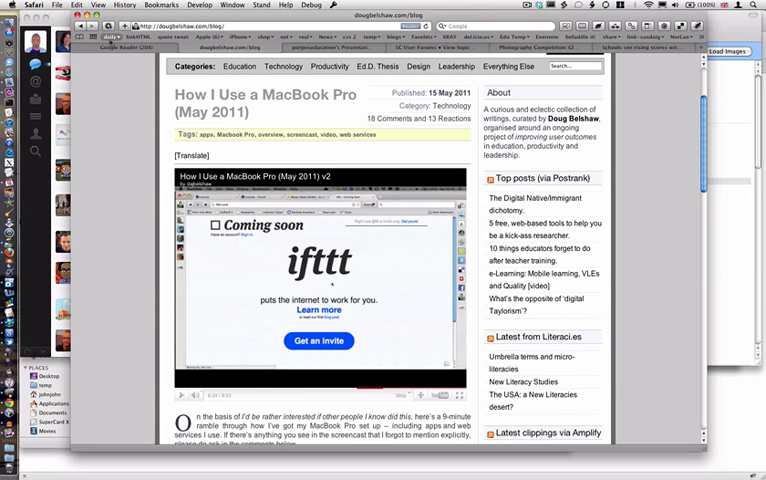
key("cmd+tab")
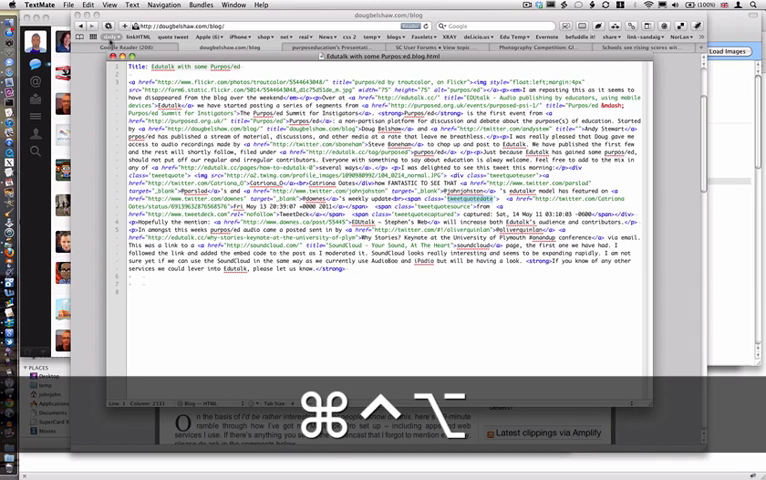
key("cmd+ctrl+alt+p")
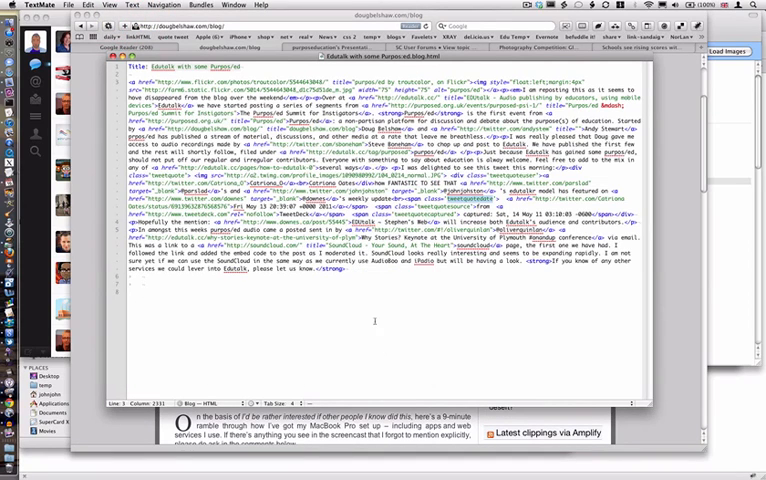
key("cmd")
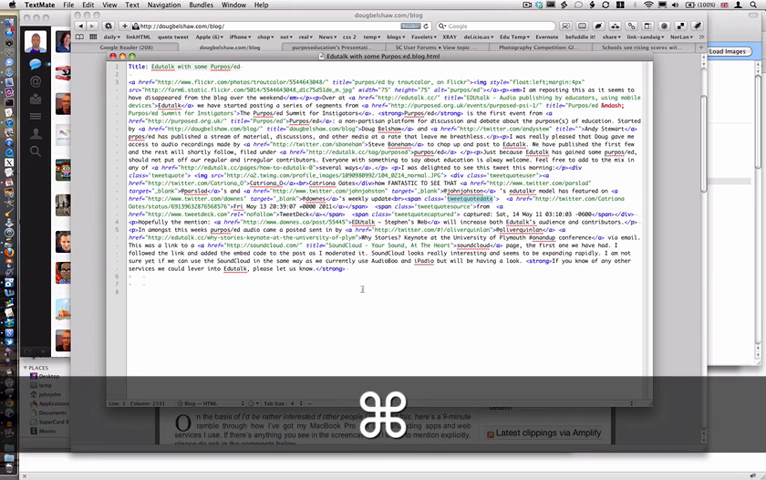
key("cmd+tab")
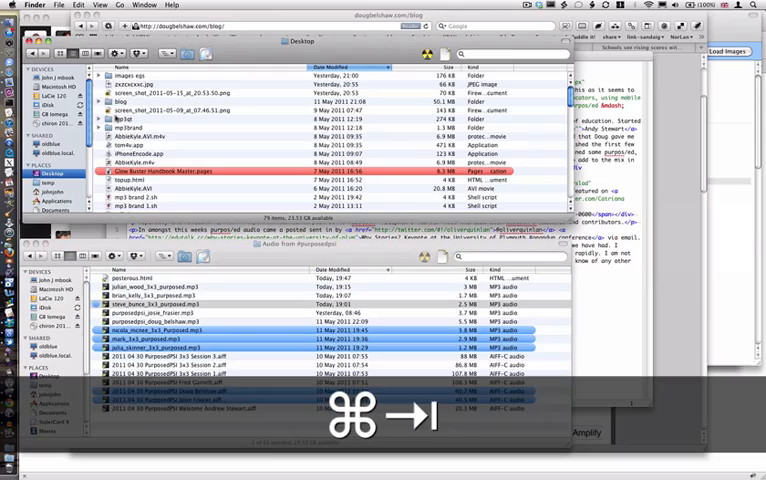
left_click(180, 93)
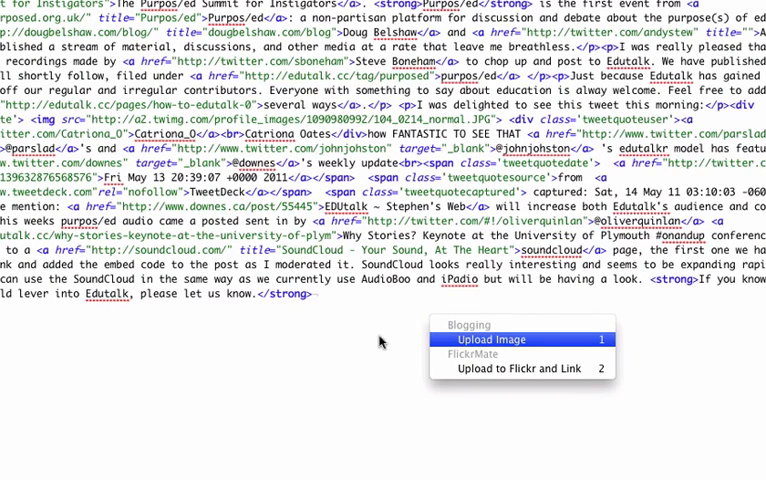
left_click(379, 342)
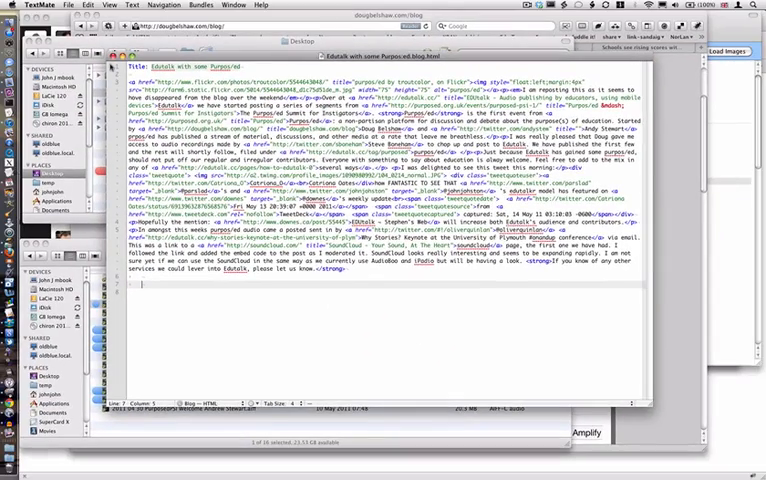
- Name the screenshot vimeo in ImageWell, sized 556 by 396 as JPG
key("cmd")
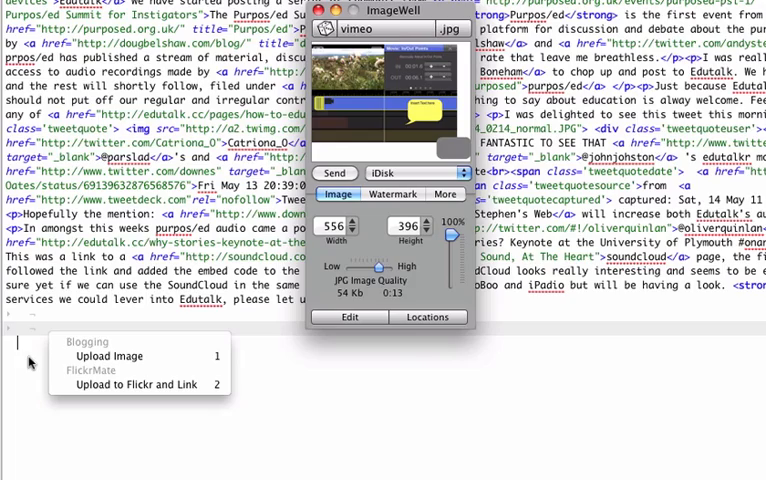
mouse_move(358, 117)
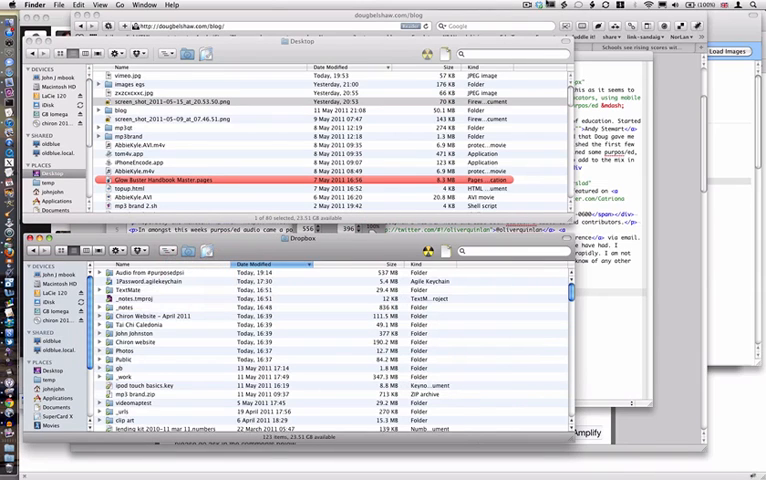
mouse_move(392, 248)
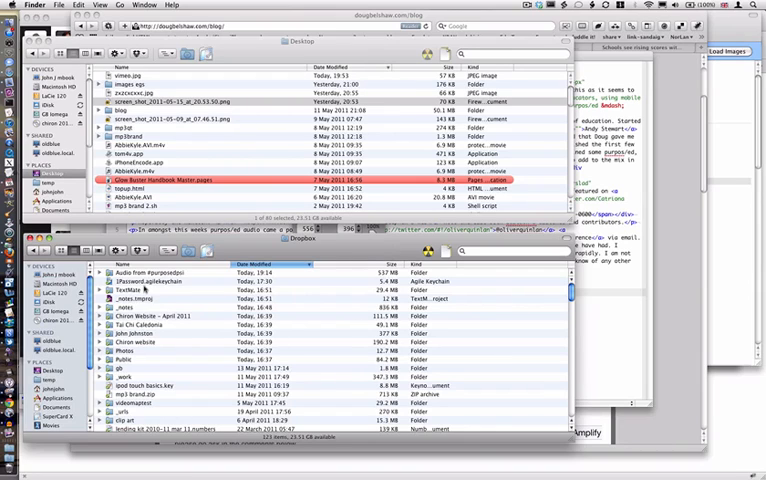
- Select the 1Password.agilekeychain item in the Dropbox folder
left_click(150, 282)
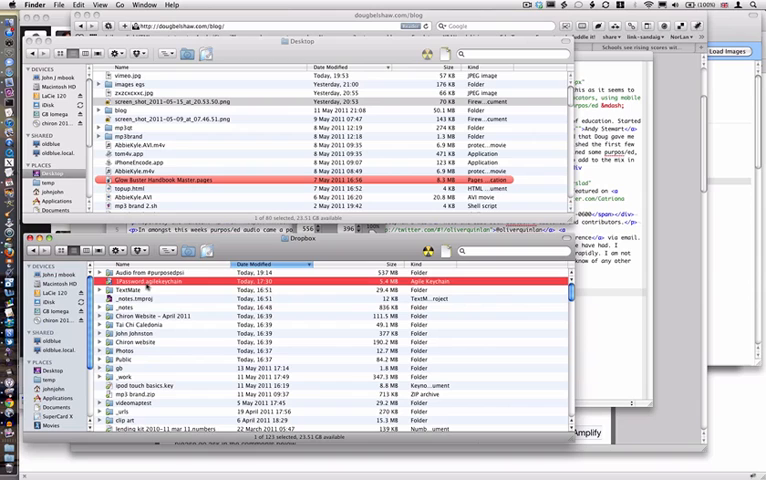
mouse_move(13, 95)
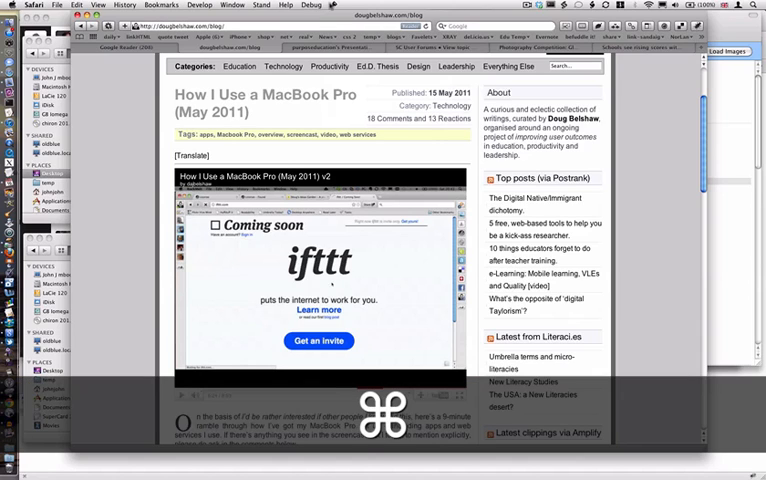
- Return to Safari and paste to open the How I Use a MacBook Pro permalink
key("cmd+tab")
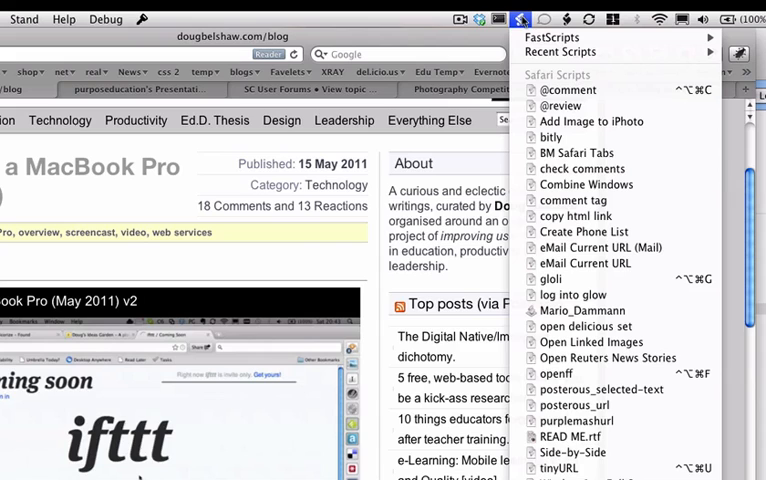
mouse_move(573, 452)
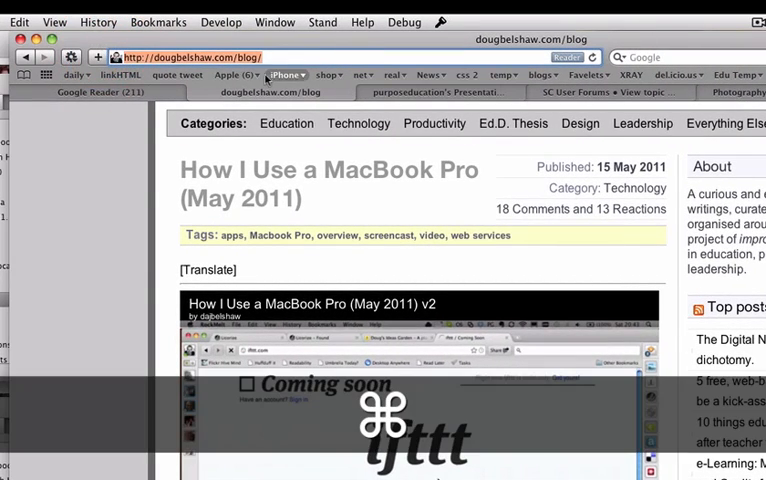
key("cmd+v")
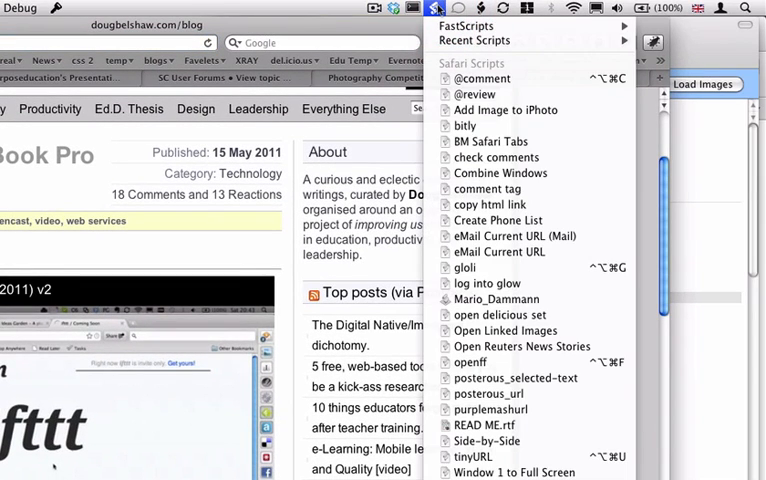
mouse_move(483, 78)
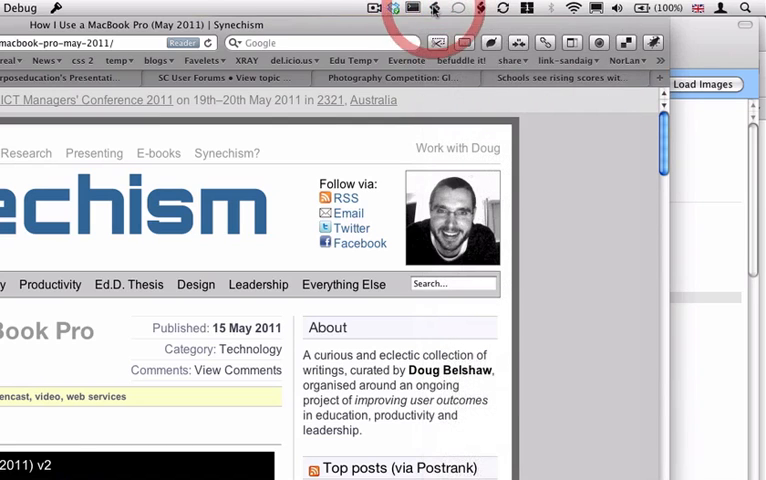
mouse_move(293, 19)
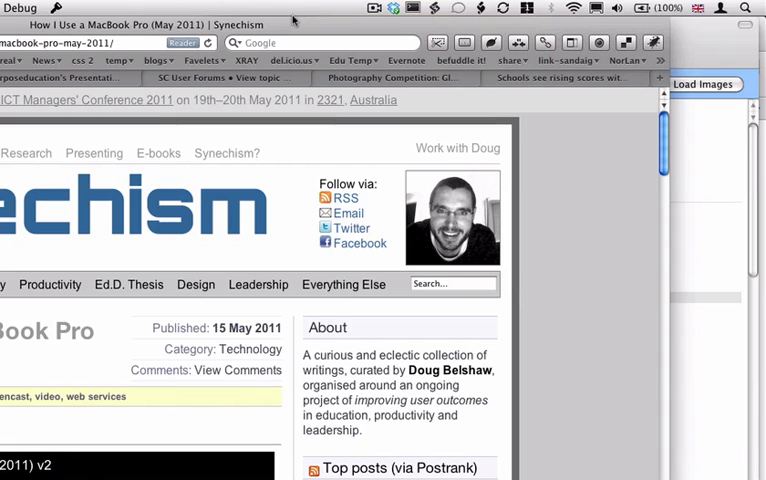
- Switch to Finder and list FastScripts' Finder scripts, such as lowerfileName
key("cmd+tab")
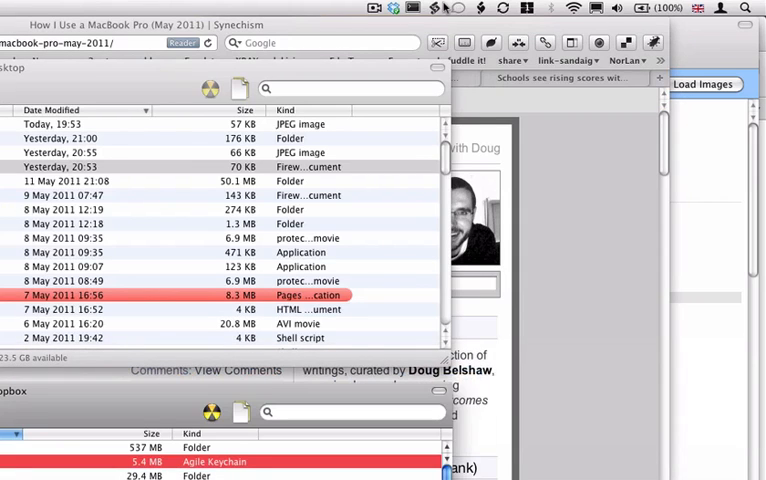
left_click(433, 8)
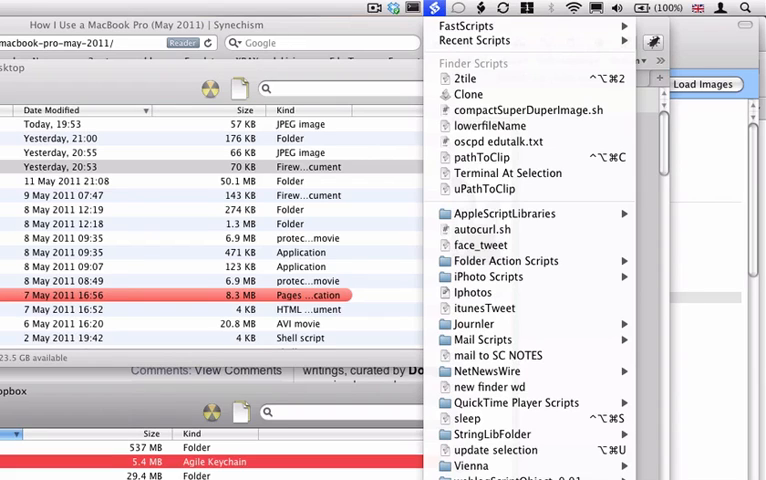
mouse_move(490, 125)
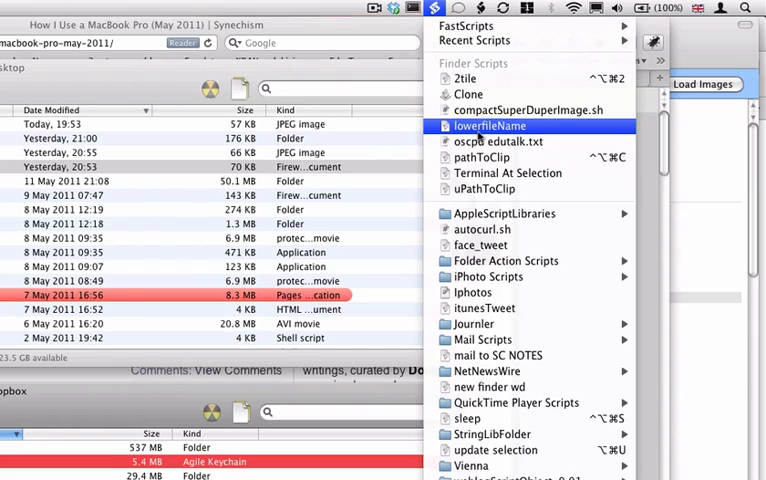
mouse_move(482, 157)
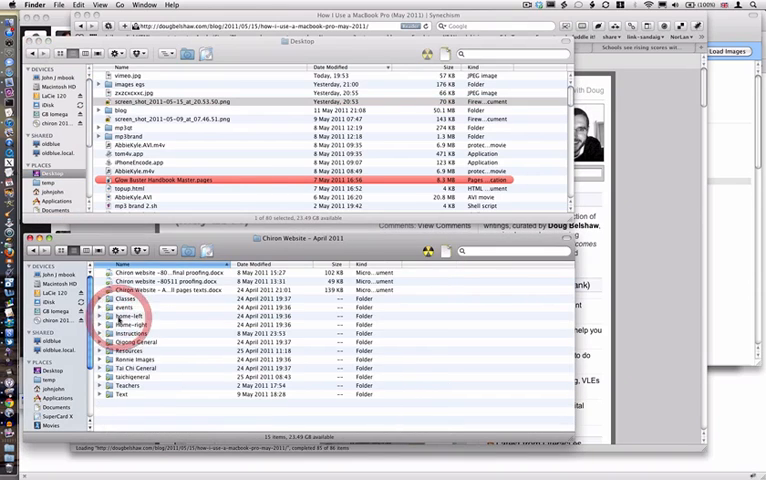
- Select the first proofing document in the Chiron Website – April 2011 folder
left_click(200, 272)
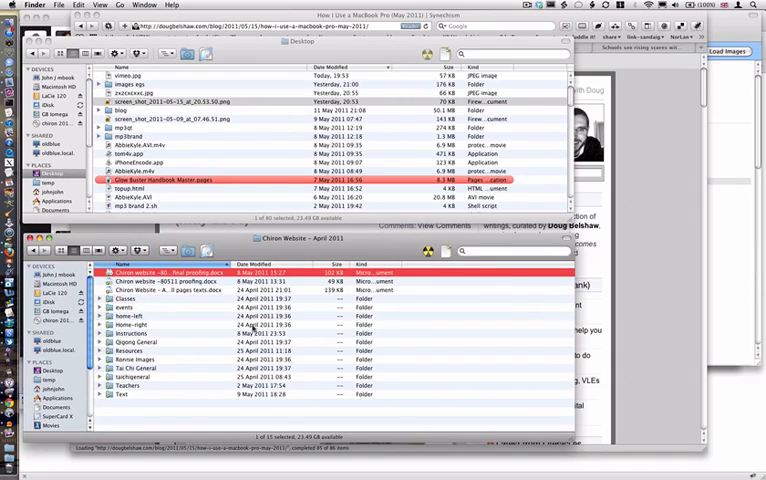